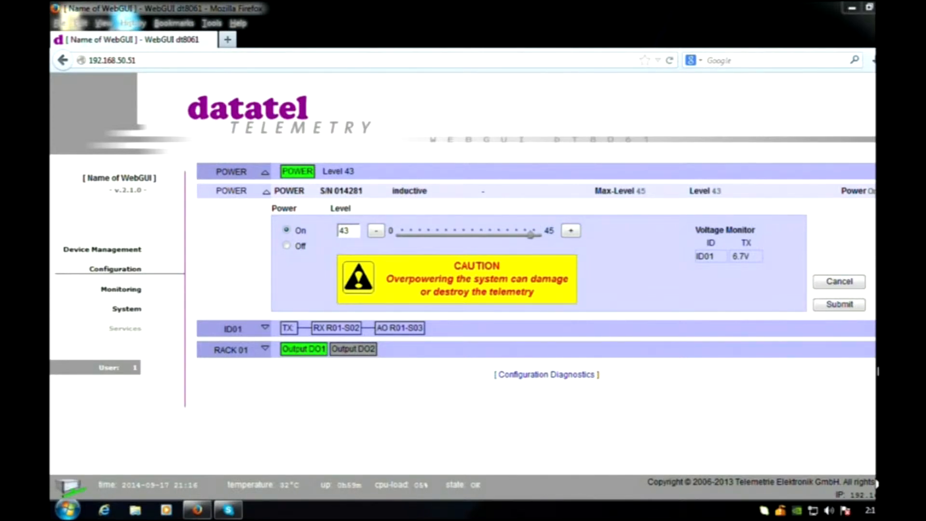
Step: Submit the telemetry power setting On at level 43
left_click(838, 304)
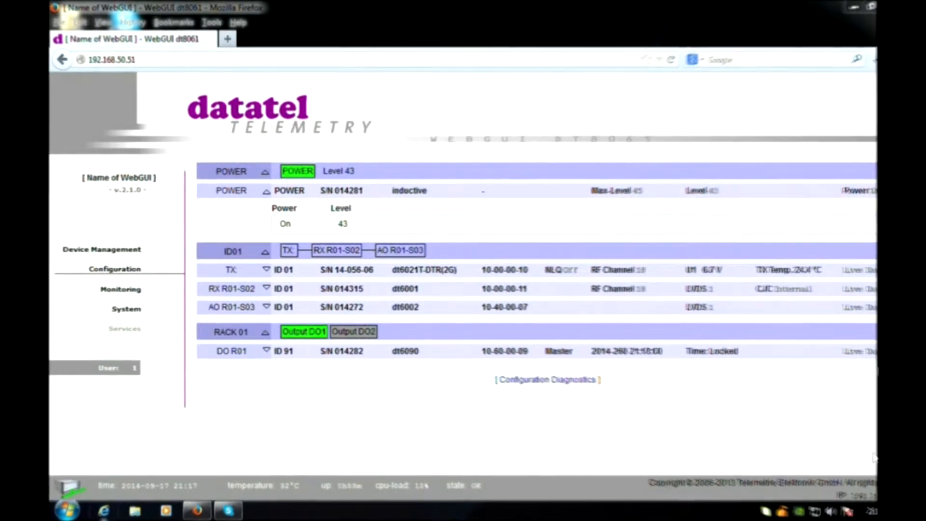
Step: Bring up the Start menu program list to launch EDAS Data System
left_click(65, 509)
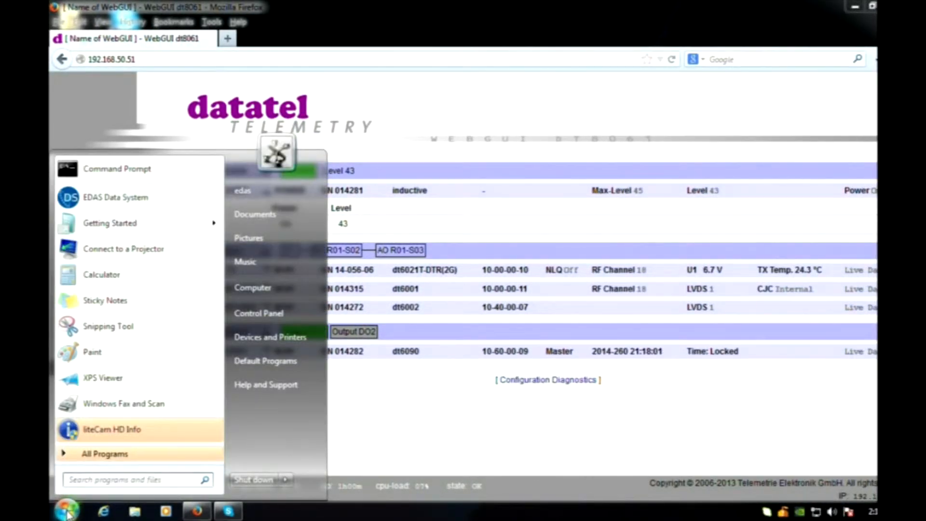
mouse_move(102, 273)
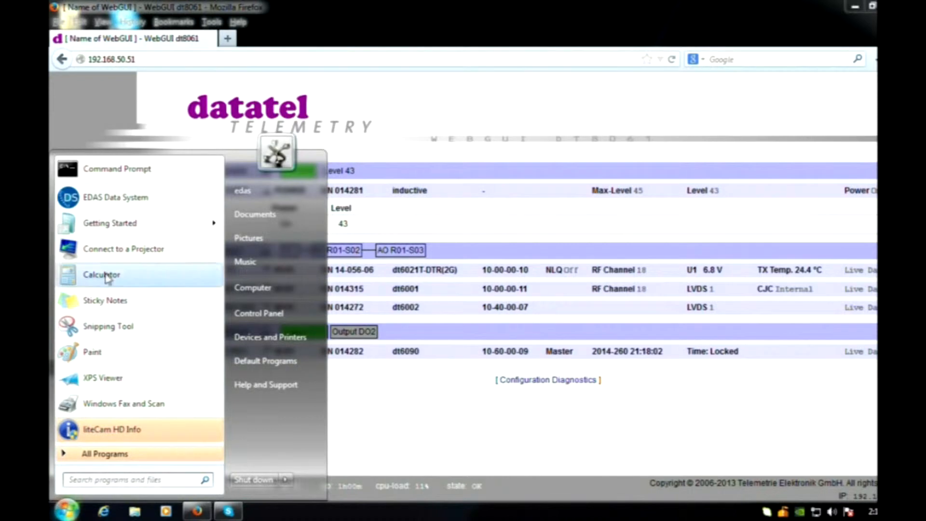
mouse_move(127, 197)
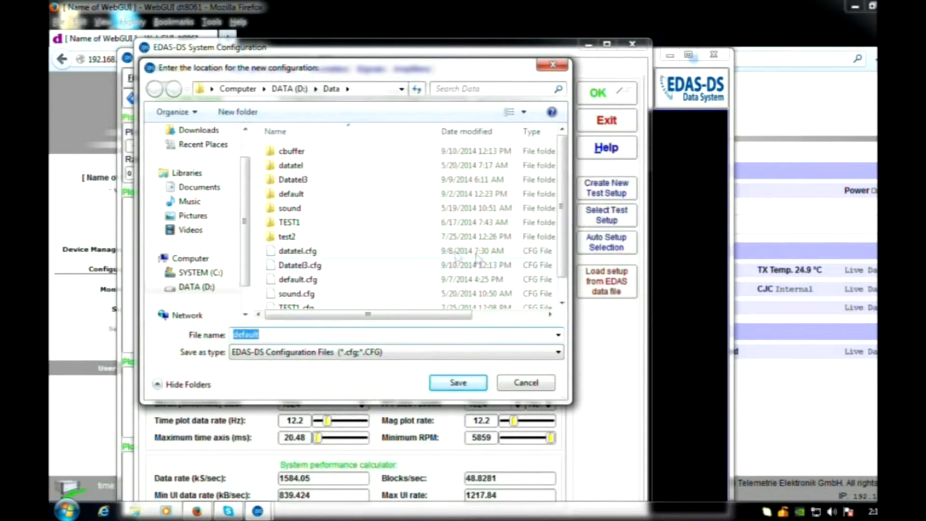
Step: Store the configuration as Datatel3.cfg and refresh the Datatel A/D driver successfully
left_click(298, 264)
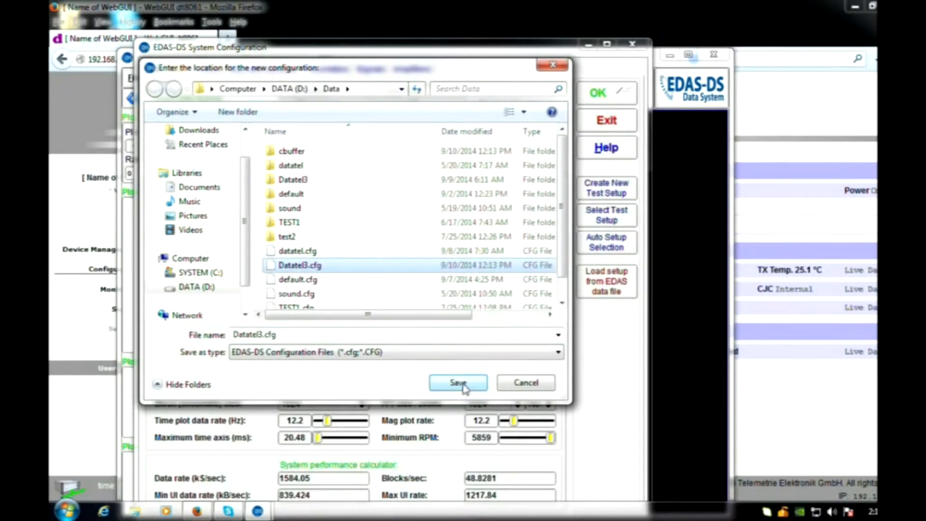
left_click(457, 383)
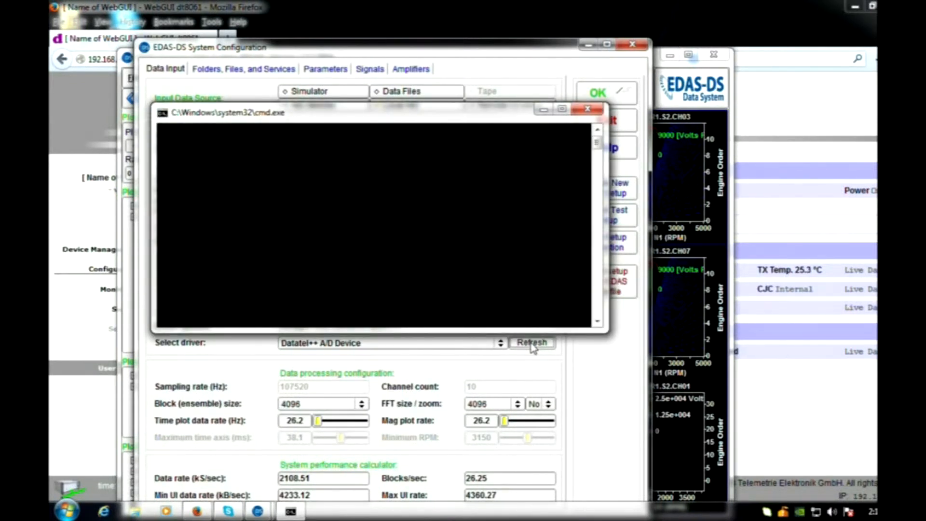
left_click(530, 342)
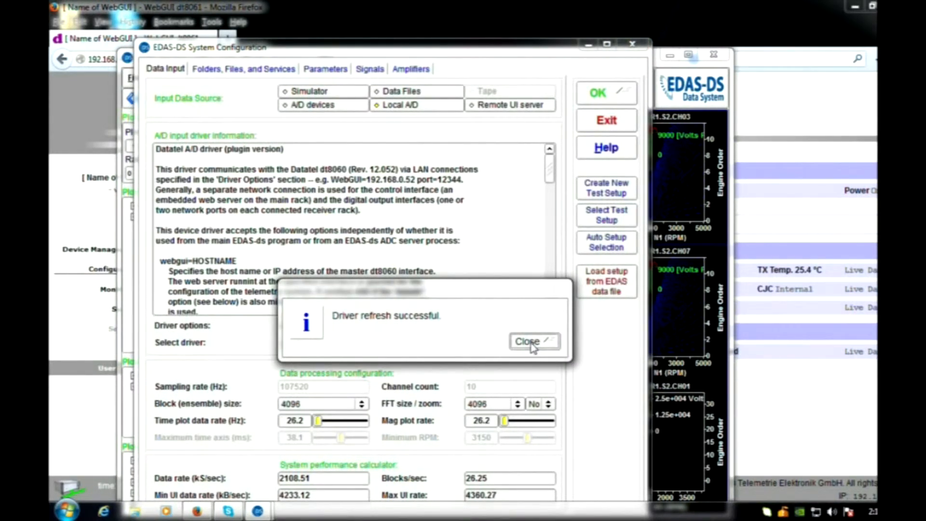
left_click(527, 342)
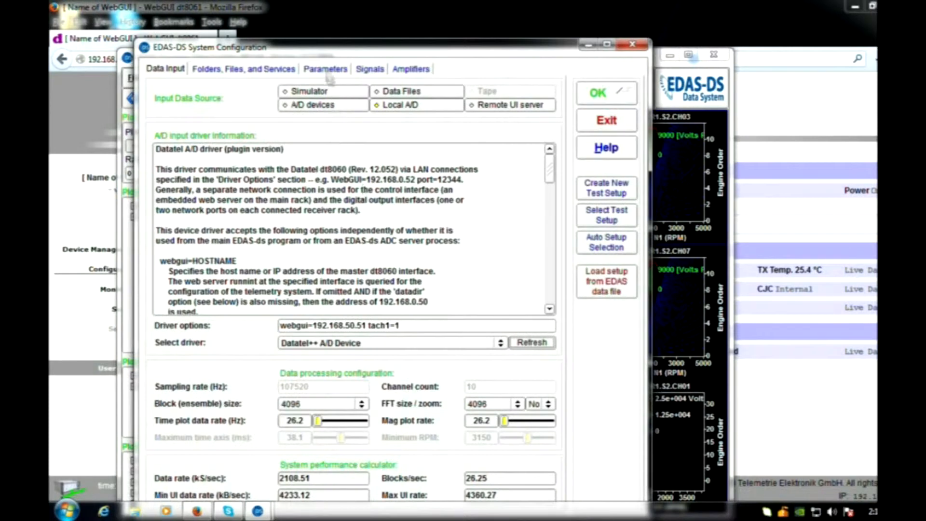
Step: Define N1 as a Speed (RPM) parameter with maximum 5000 shown in the status box, and apply
left_click(325, 68)
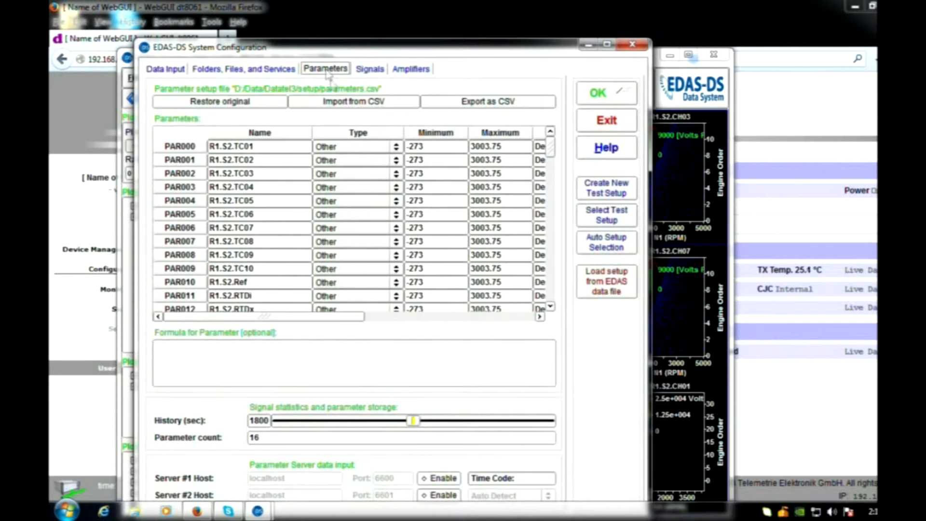
scroll("down", 3)
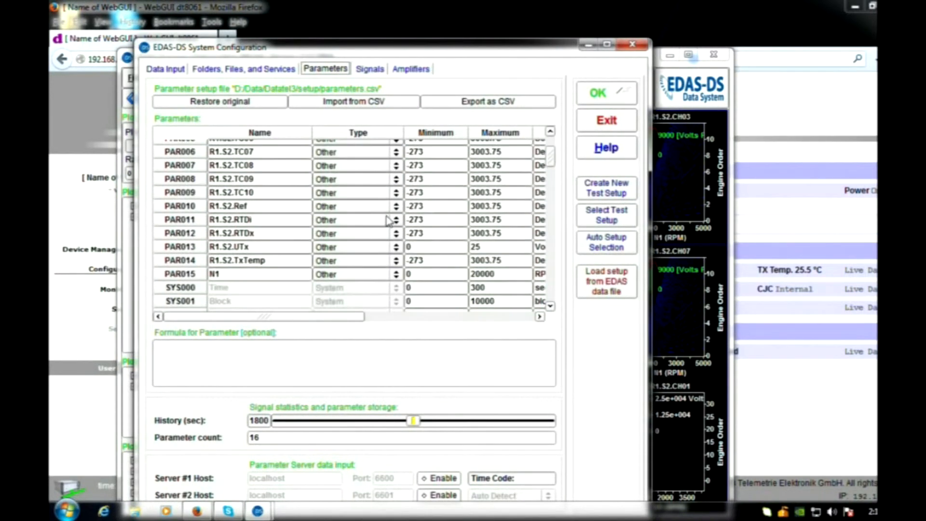
scroll("down", 3)
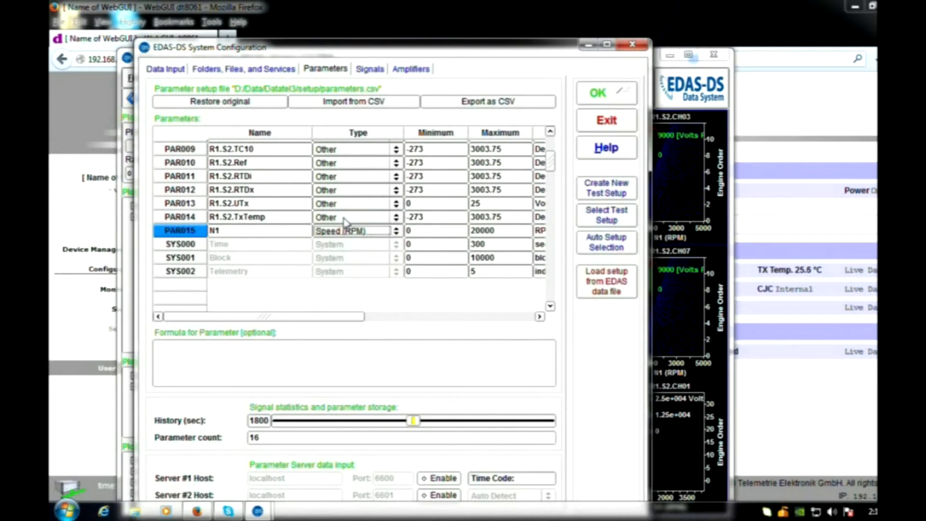
mouse_move(436, 217)
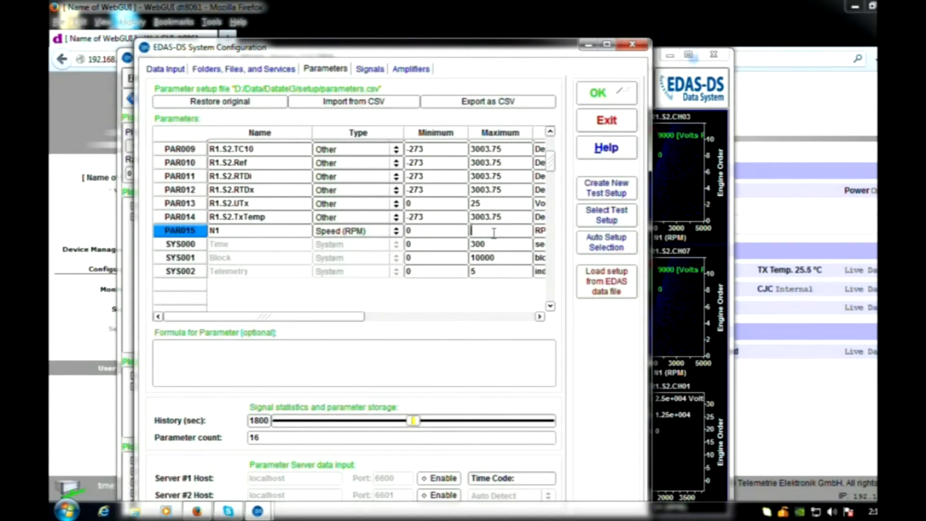
type("5000")
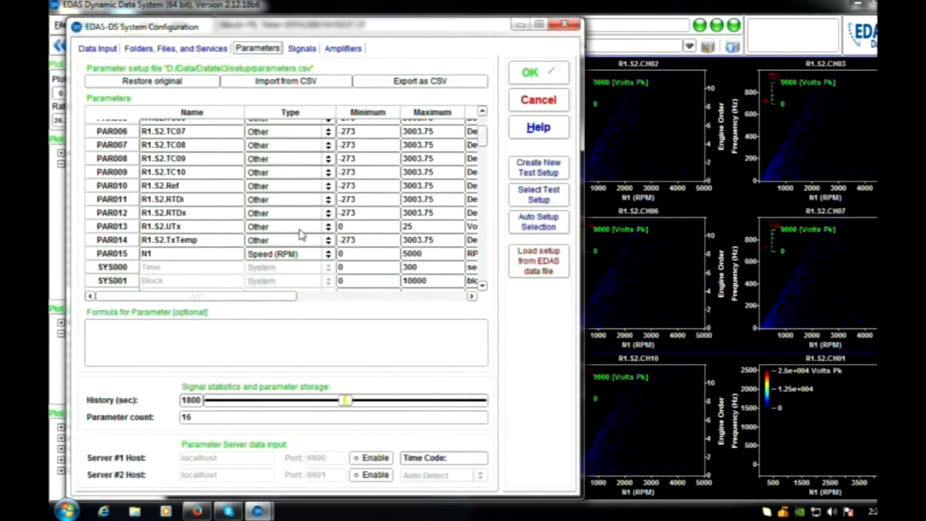
scroll("right", 3)
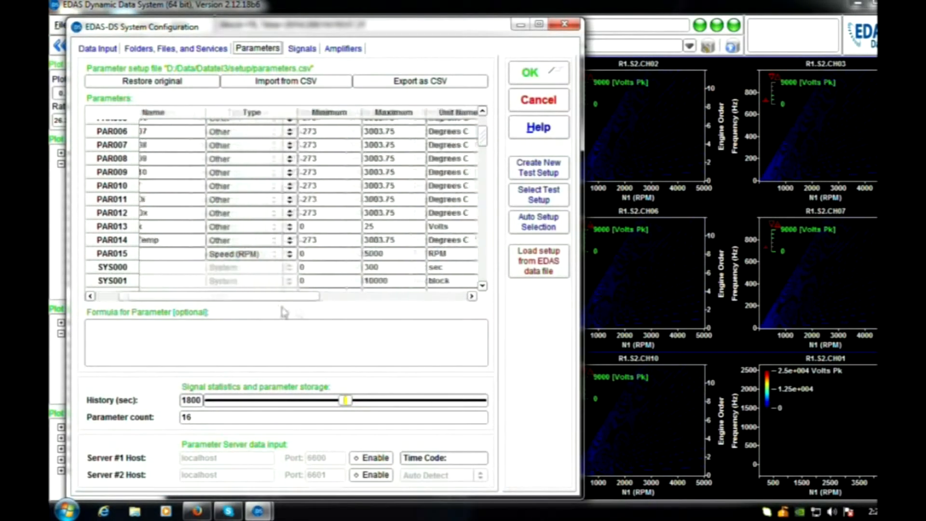
left_click(322, 252)
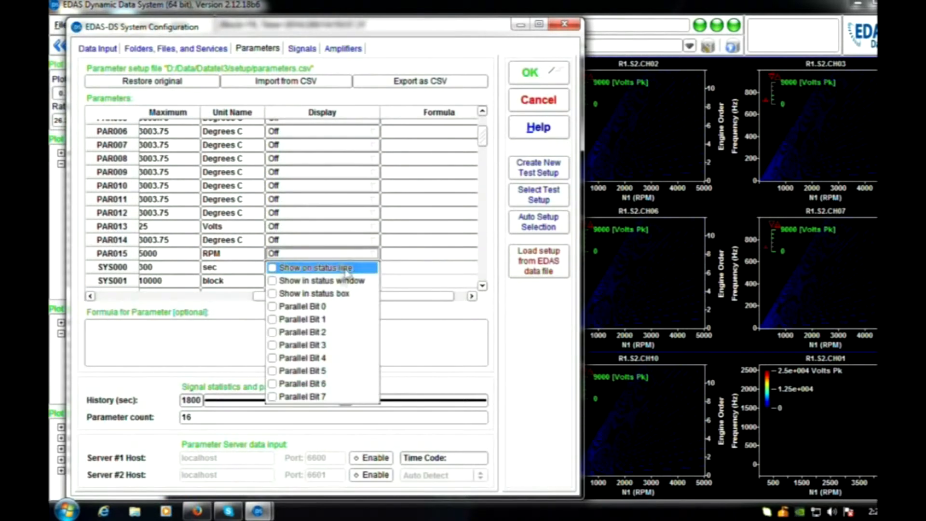
mouse_move(319, 293)
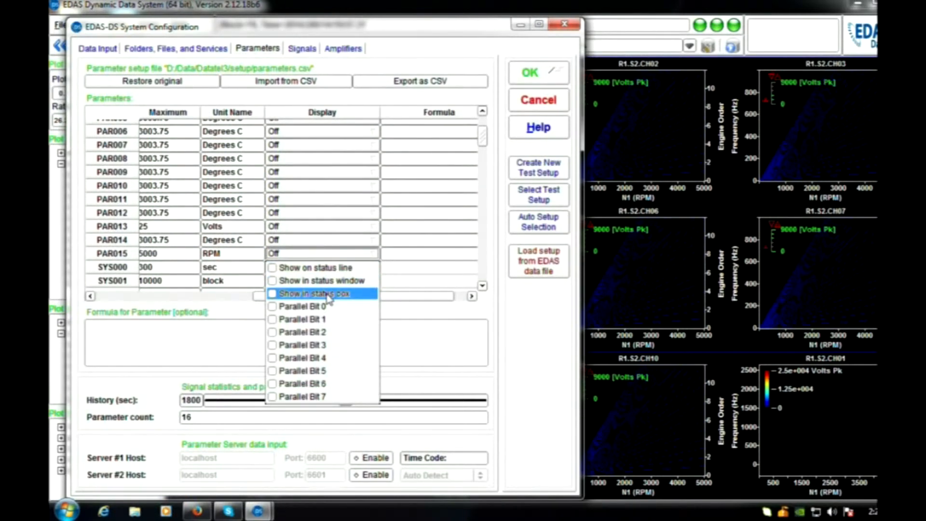
left_click(316, 293)
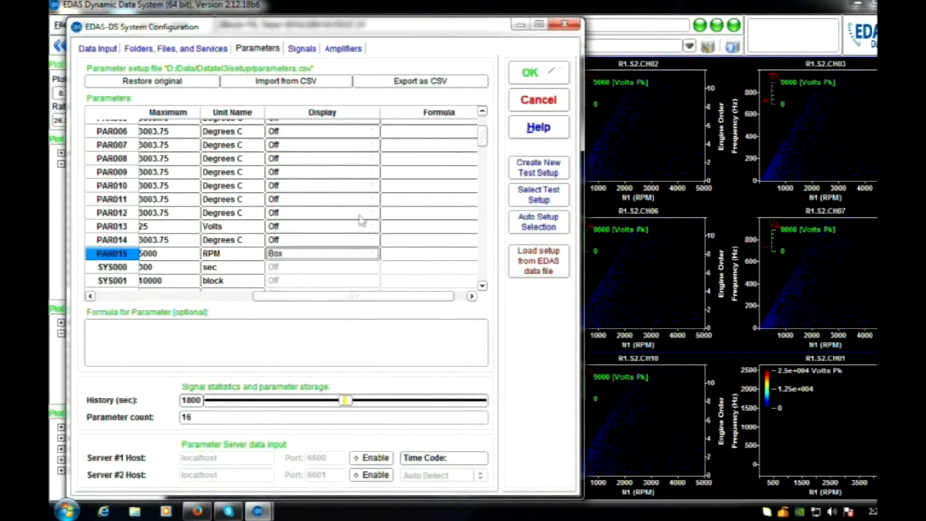
left_click(528, 72)
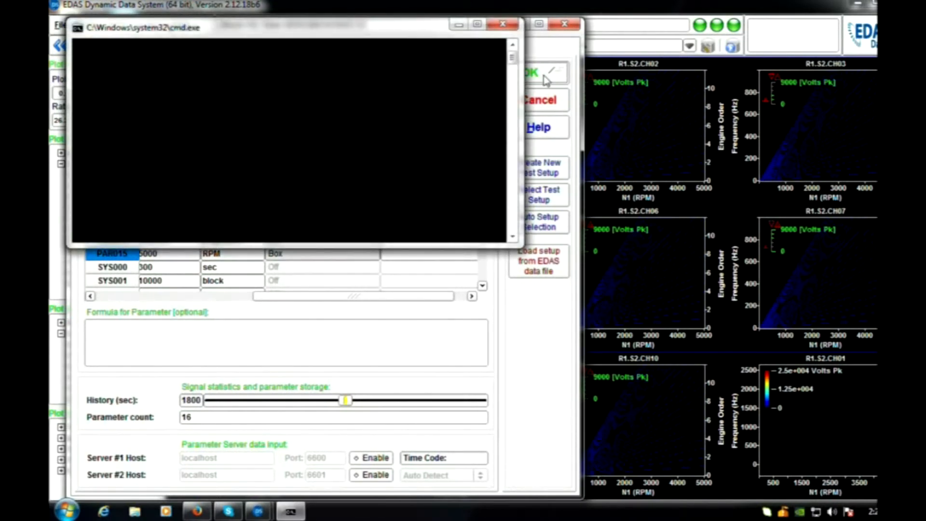
left_click(501, 23)
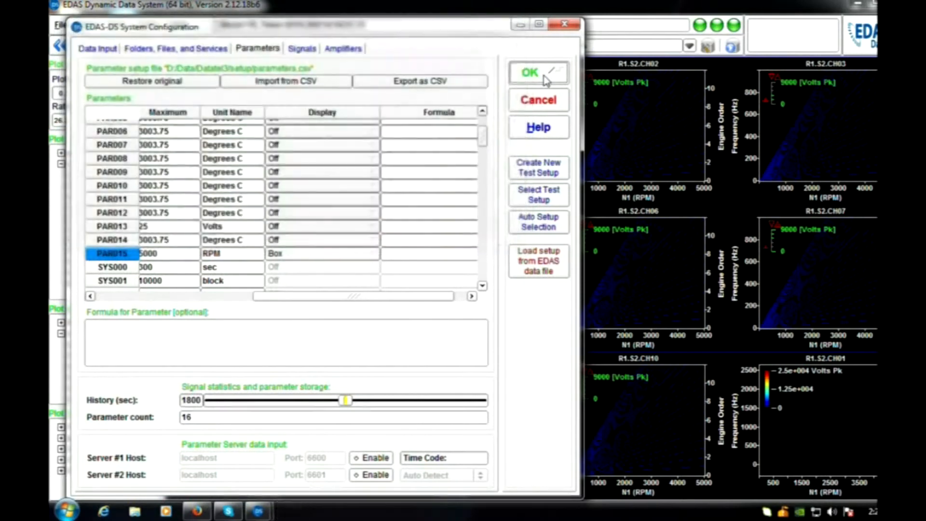
Step: Close the configuration dialog so live acquisition fills the Campbell plots
left_click(529, 73)
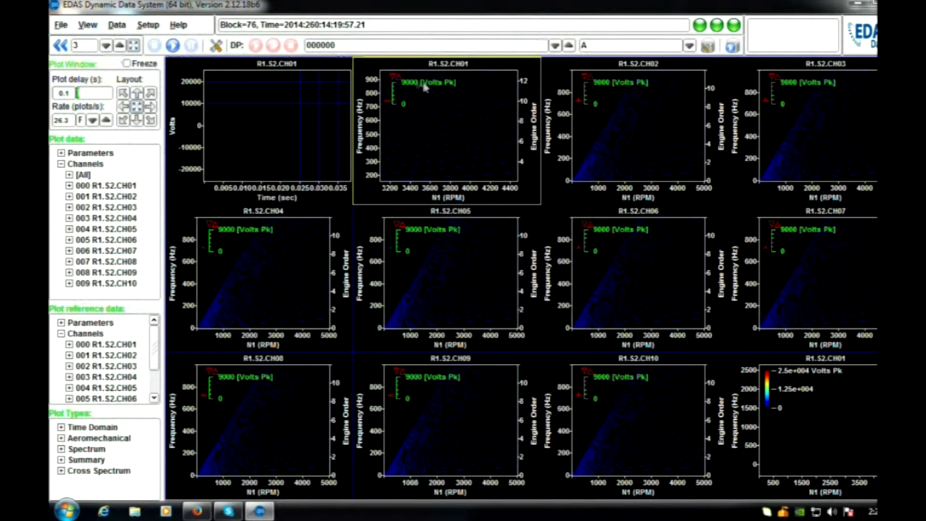
mouse_move(173, 46)
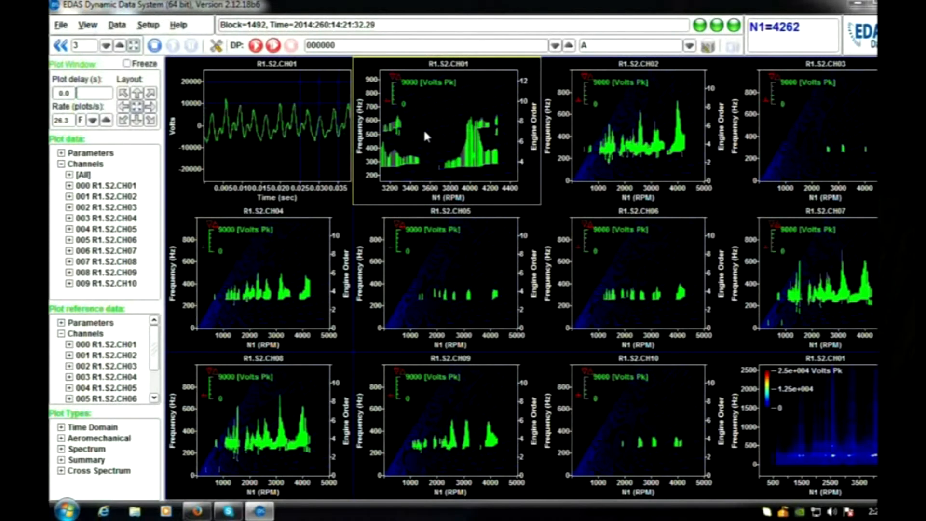
Step: Set the CH01 Campbell plot's tick type to Circle via its Setup dialog
right_click(446, 130)
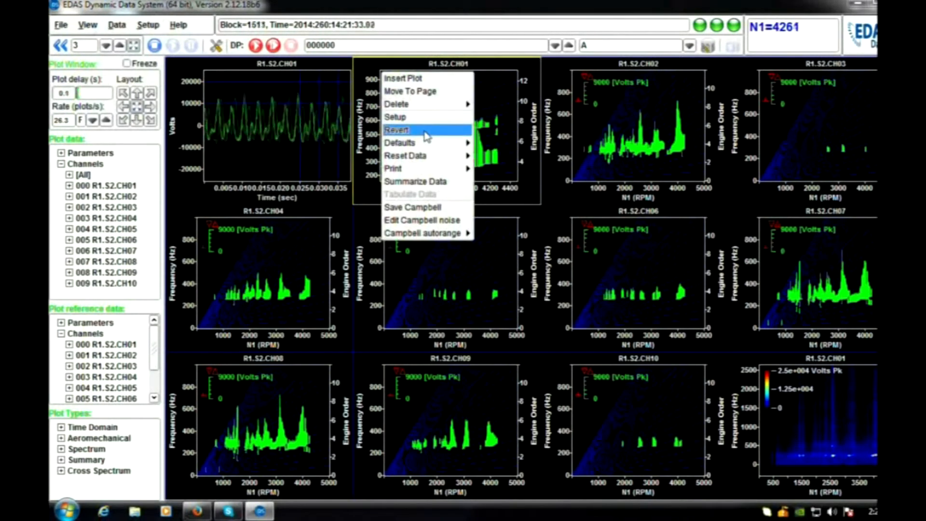
left_click(395, 116)
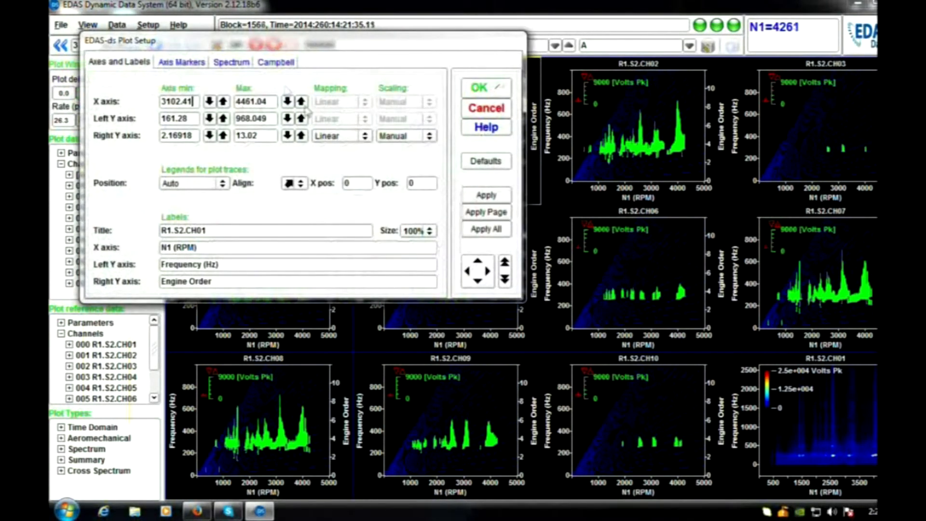
left_click(275, 61)
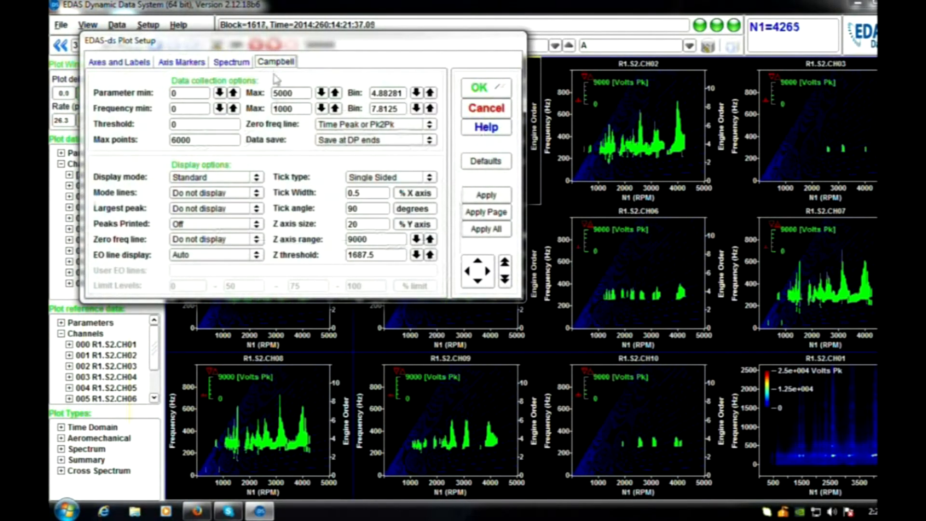
left_click(389, 176)
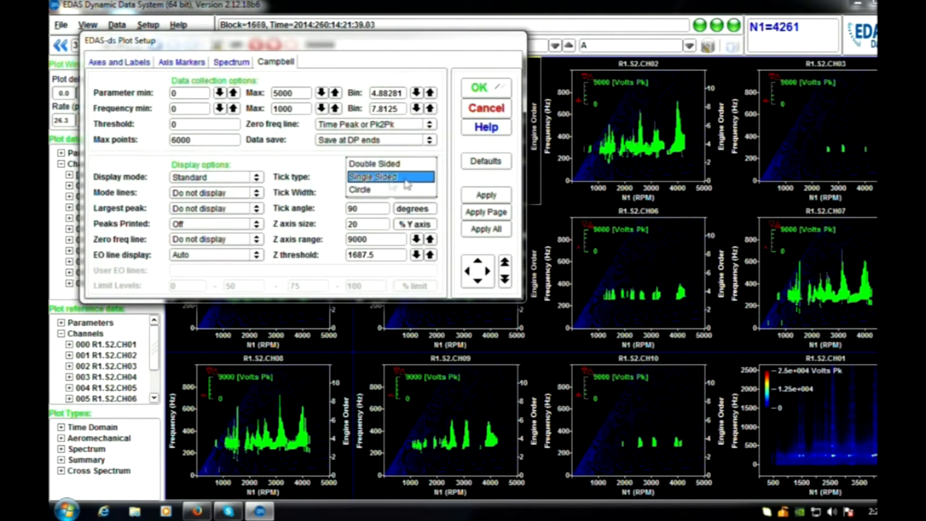
left_click(359, 189)
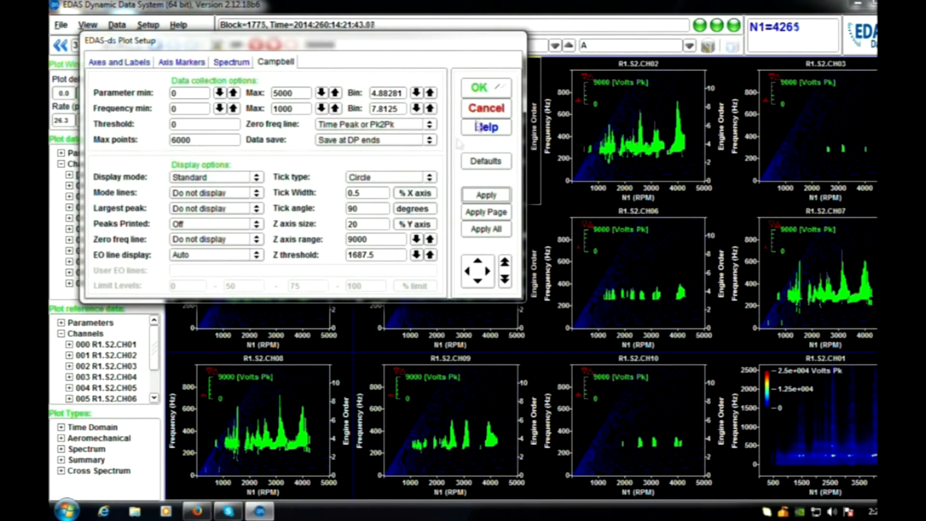
left_click(477, 88)
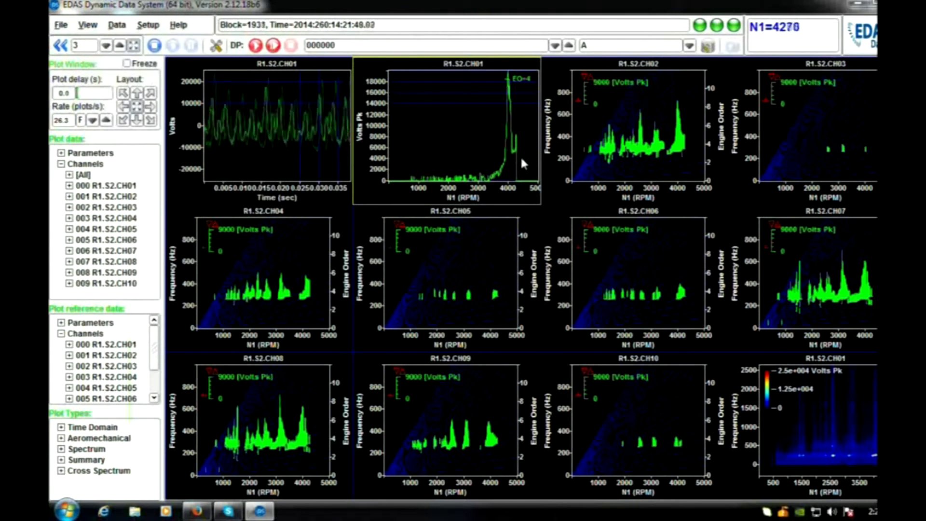
Step: Revert the EO tracking plot back to the CH01 Campbell diagram
right_click(520, 162)
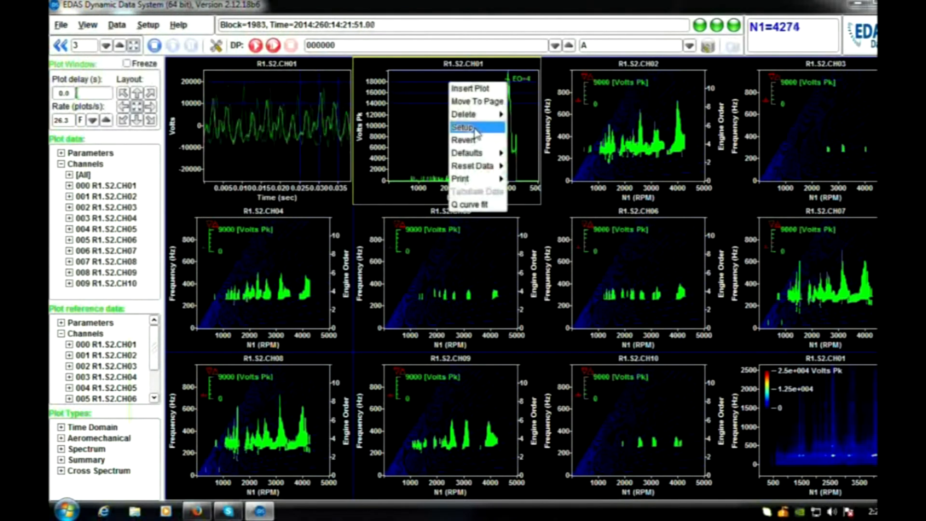
left_click(464, 127)
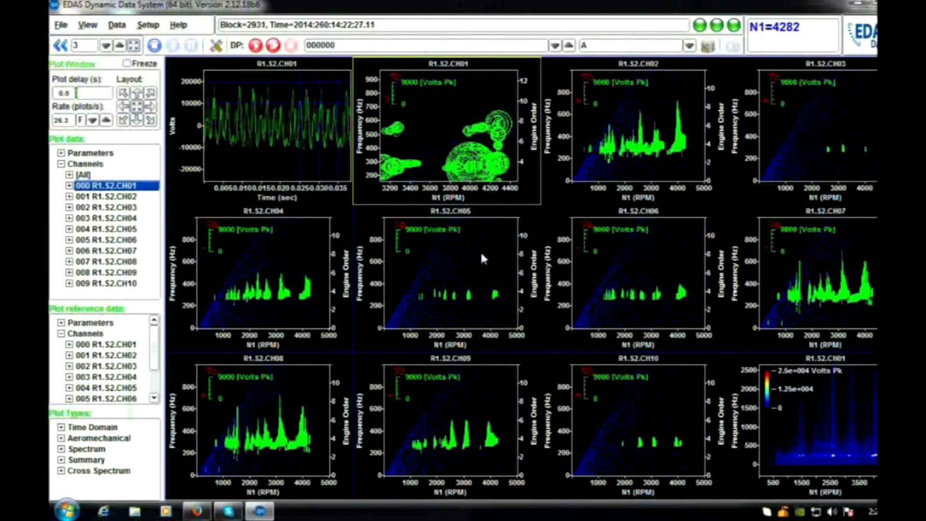
Step: Set Campbell tick type to Double Sided and apply it to all plots on the page
left_click(109, 228)
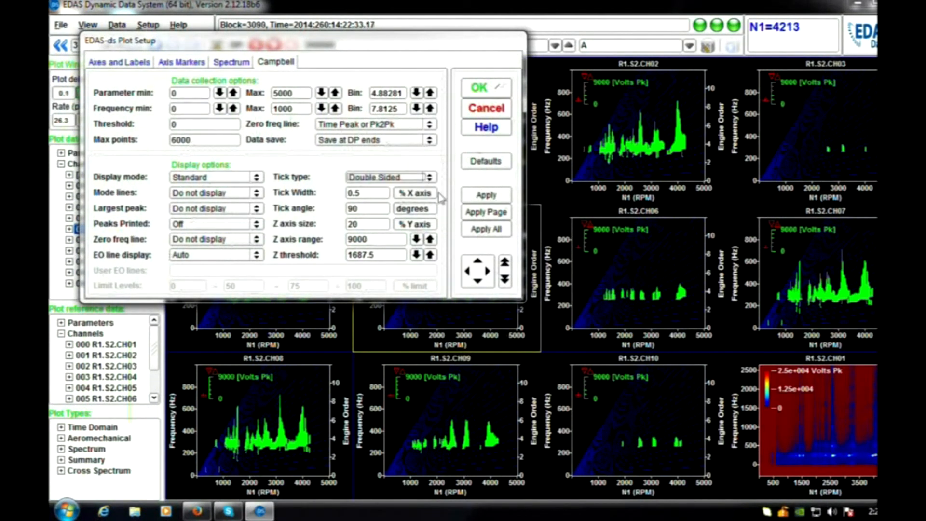
left_click(485, 212)
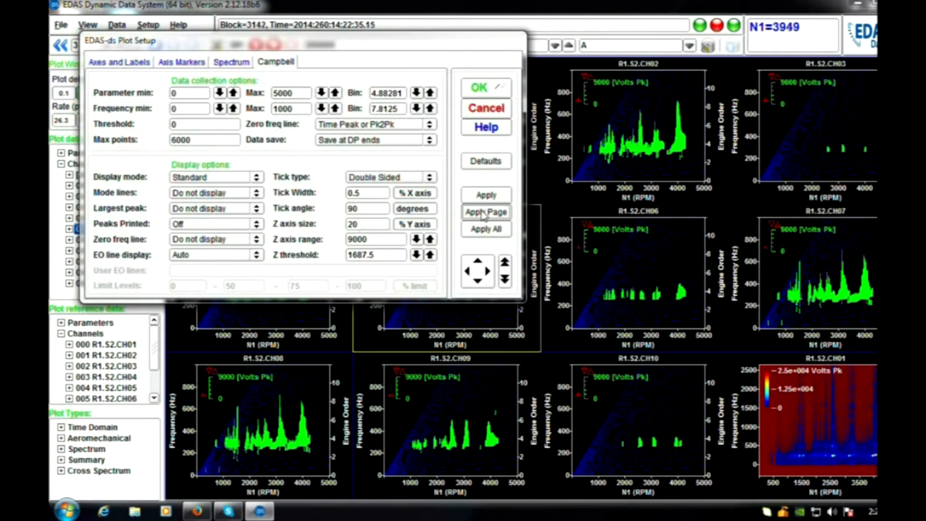